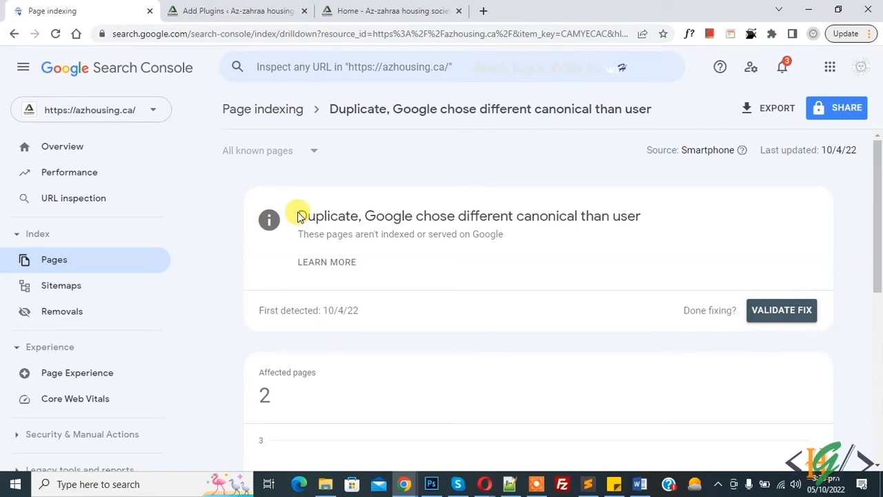
mouse_move(297, 213)
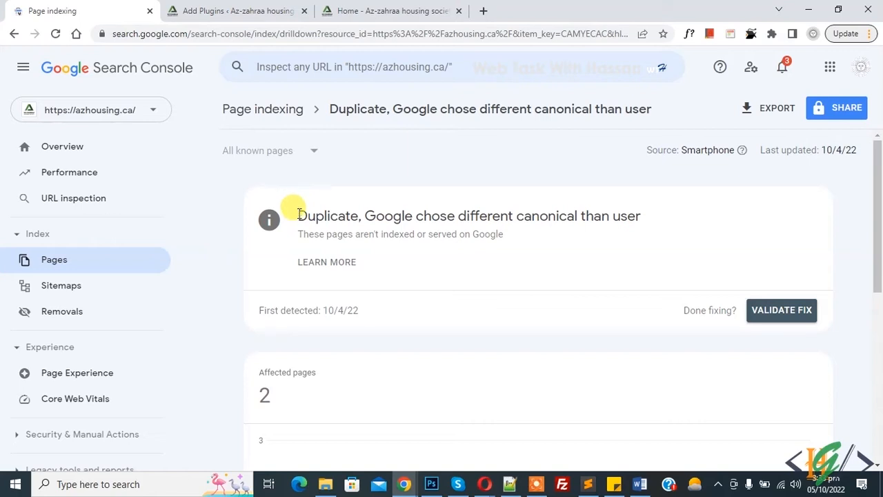
- Start URL inspection for the apply-now example listed in the duplicate-canonical report
left_click_drag(297, 215, 476, 215)
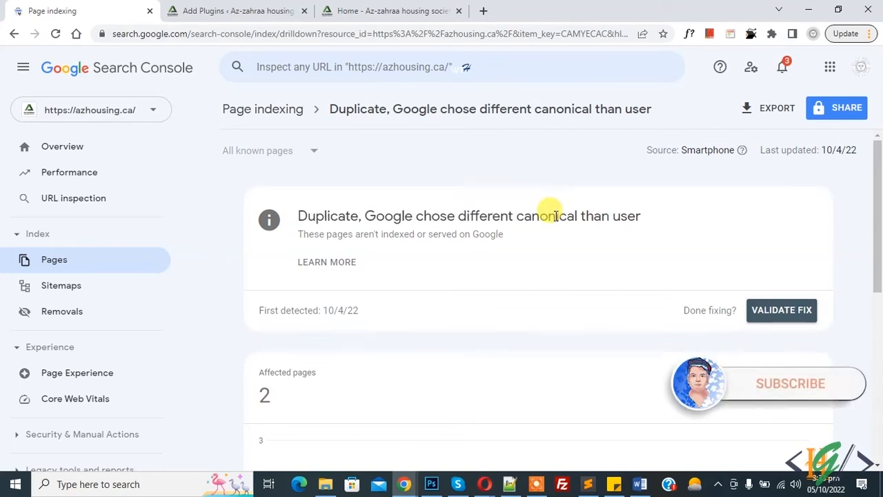
mouse_move(797, 393)
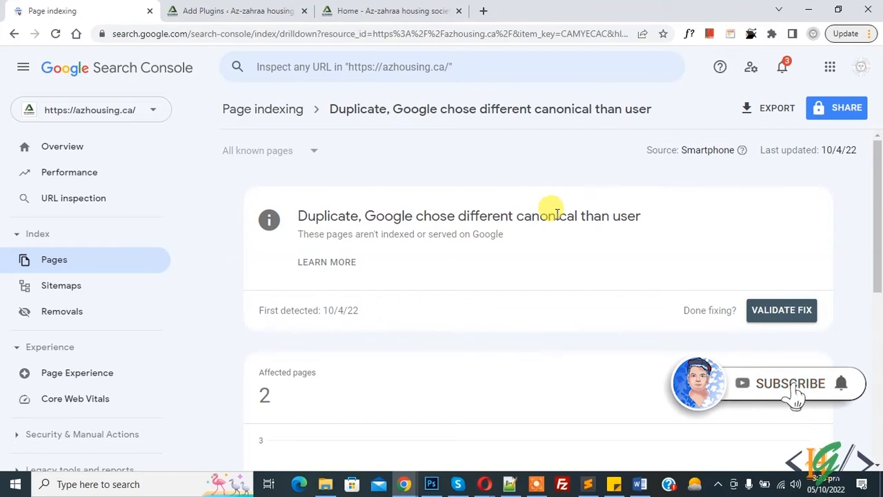
mouse_move(540, 206)
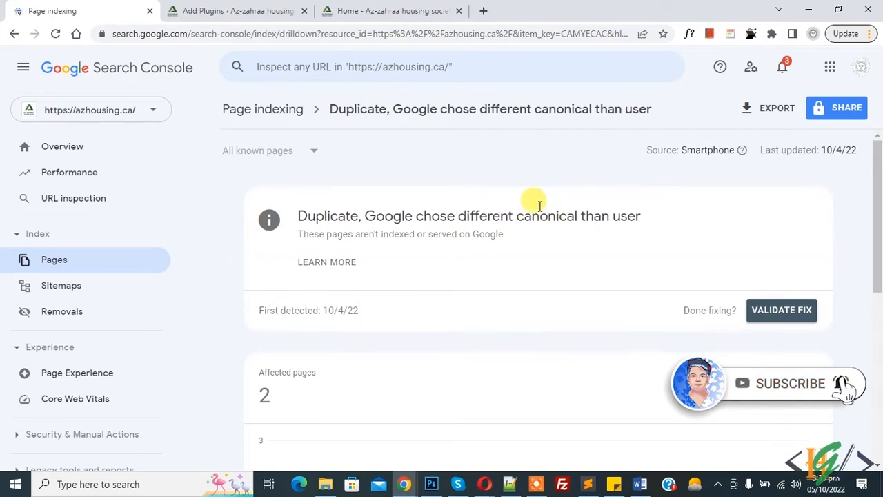
scroll("down", 3)
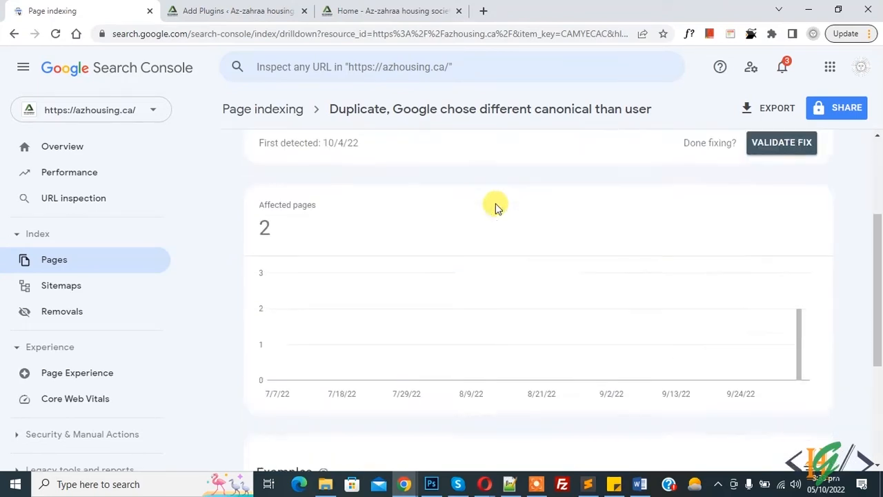
scroll("down", 3)
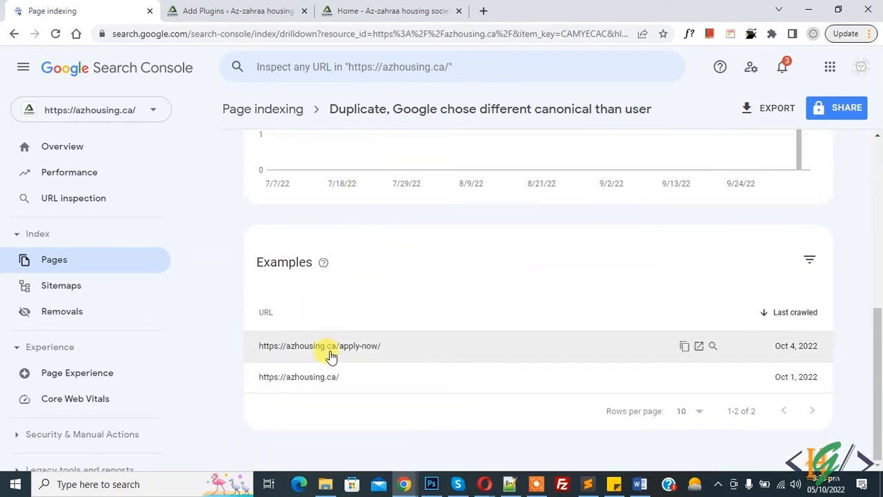
mouse_move(311, 380)
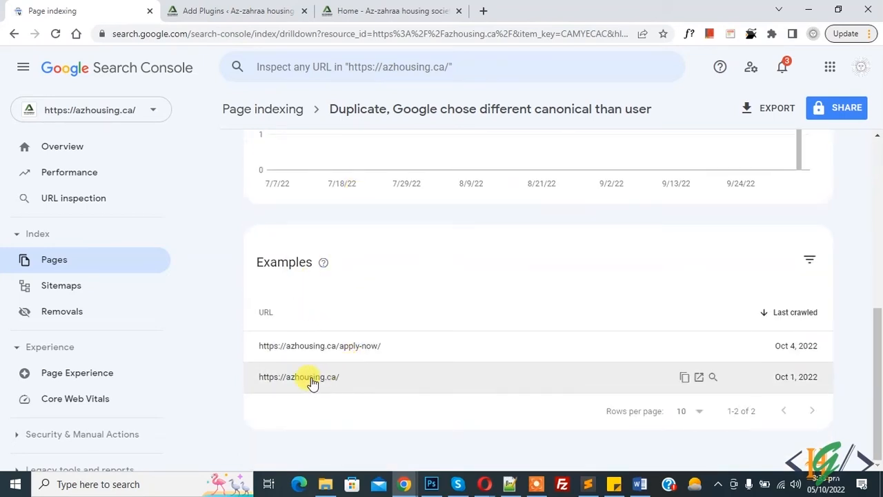
mouse_move(444, 367)
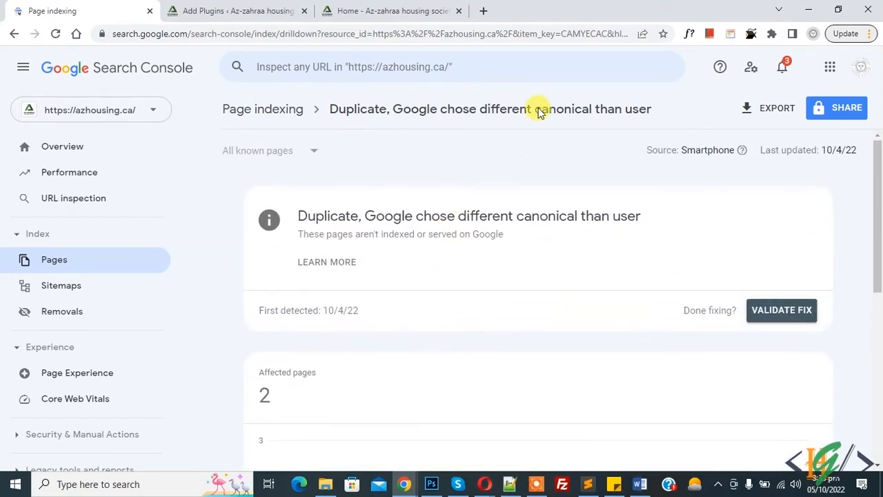
mouse_move(539, 111)
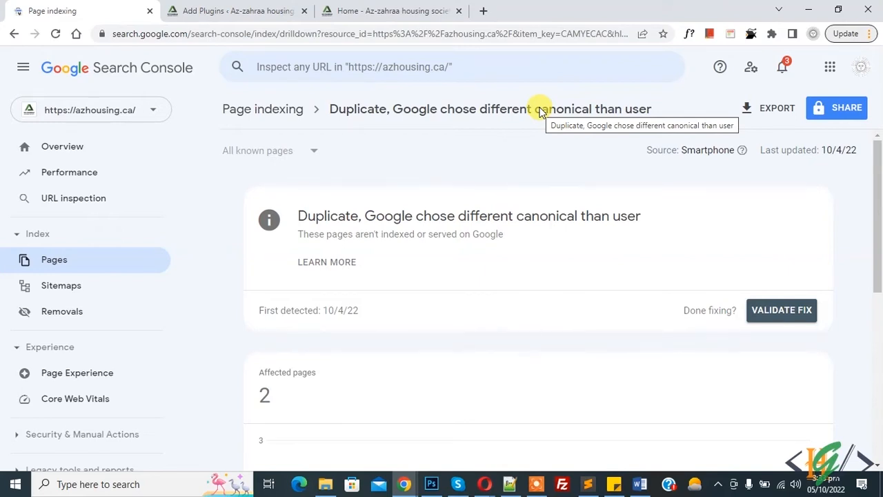
mouse_move(559, 112)
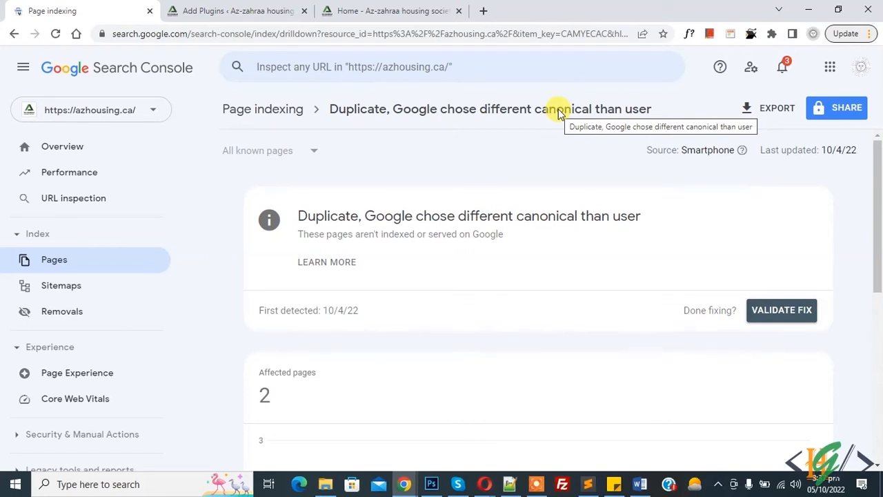
scroll("down", 3)
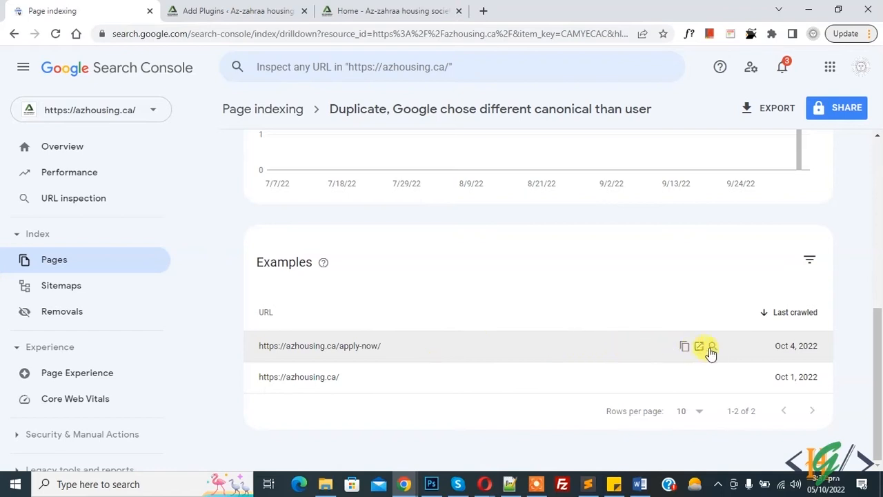
mouse_move(711, 346)
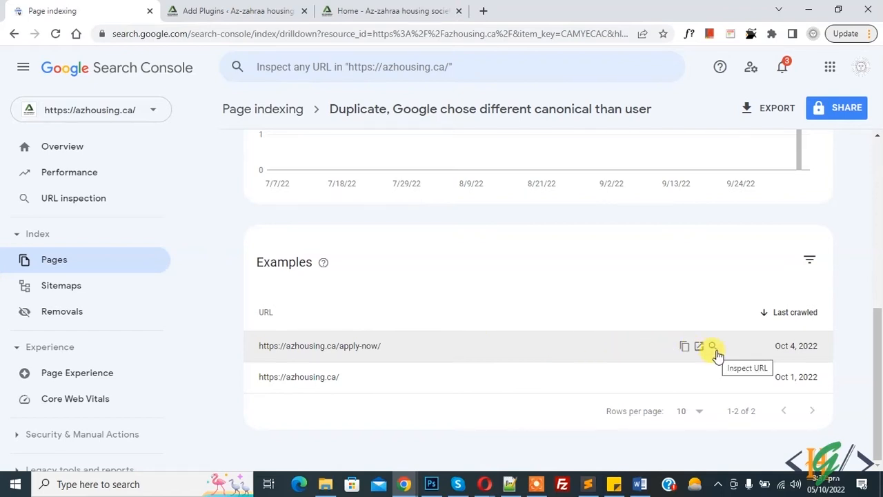
left_click(712, 345)
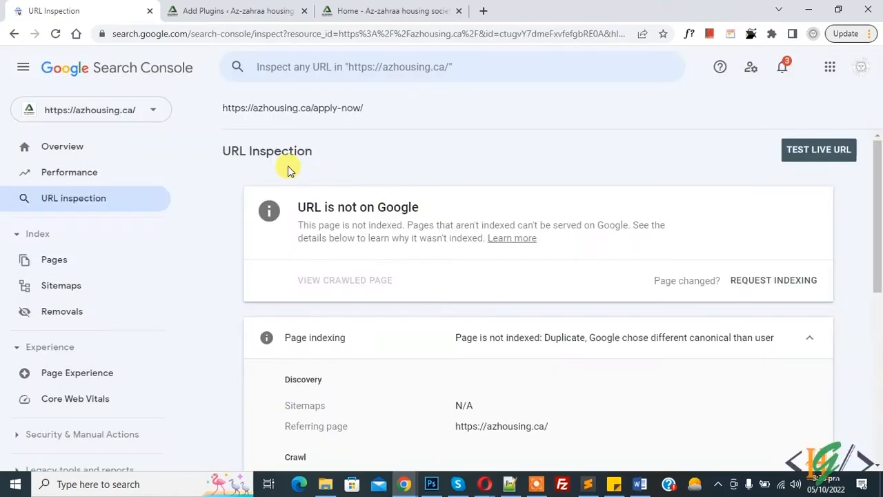
double_click(267, 151)
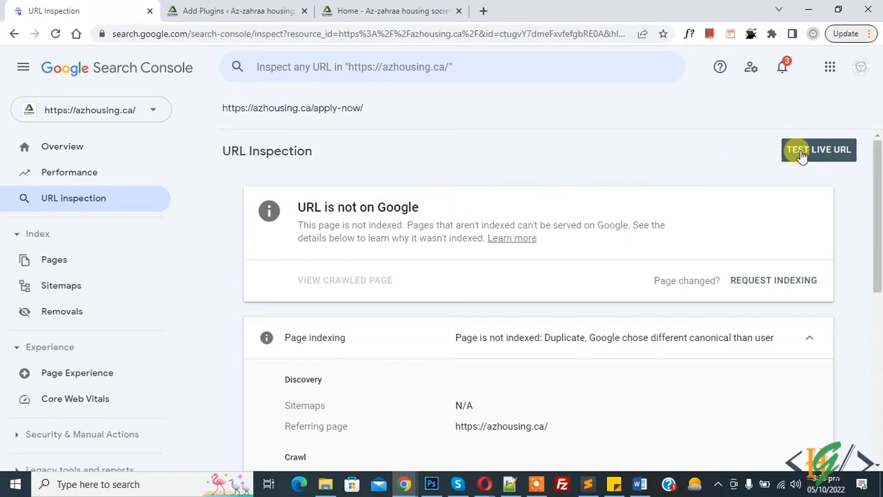
left_click(819, 149)
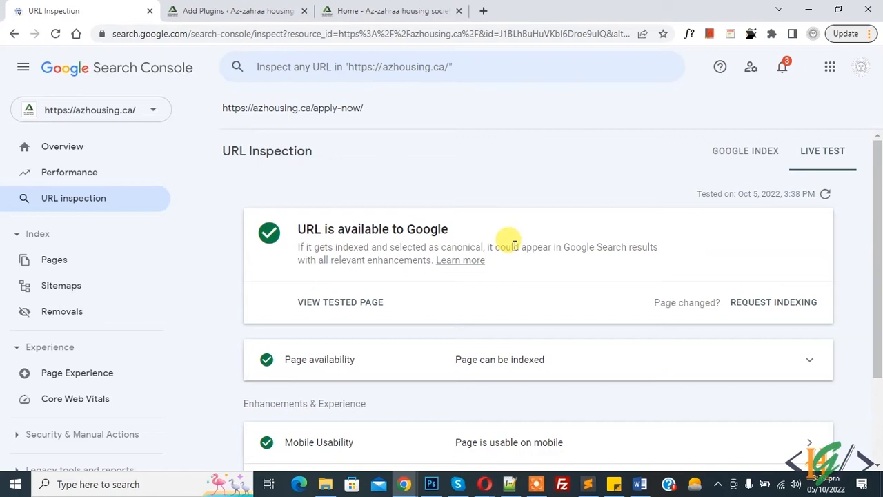
left_click_drag(514, 246, 616, 246)
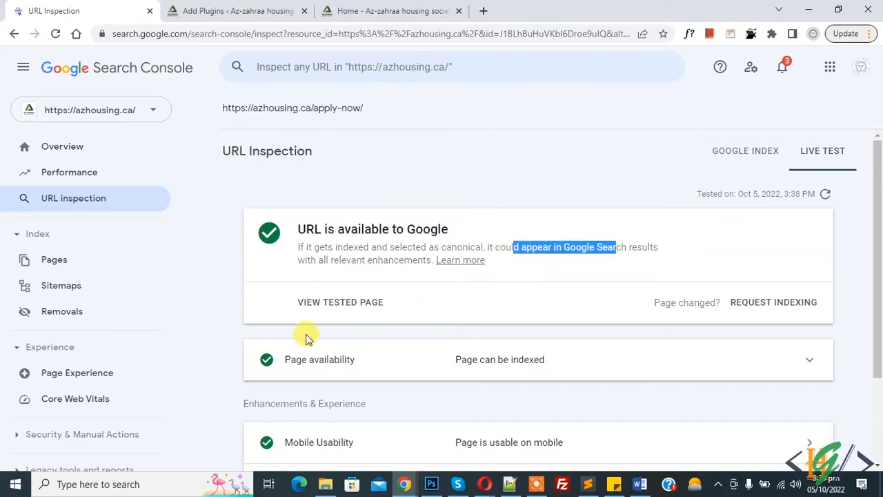
mouse_move(489, 366)
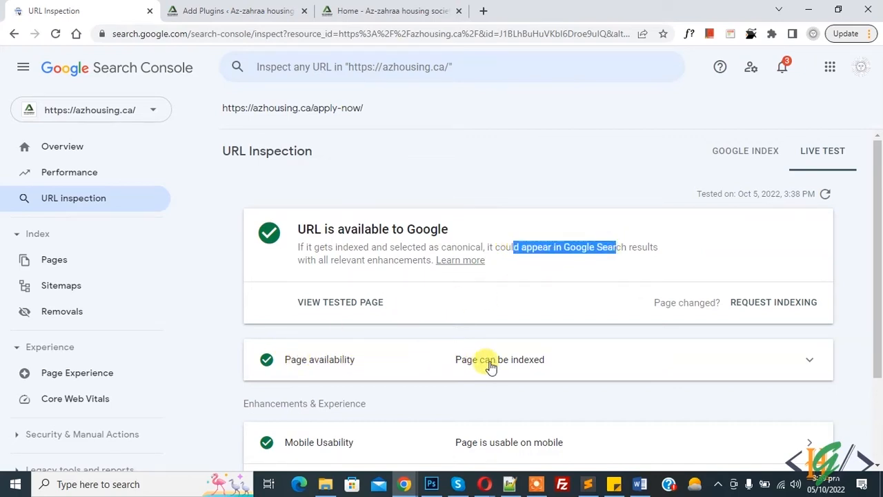
mouse_move(210, 28)
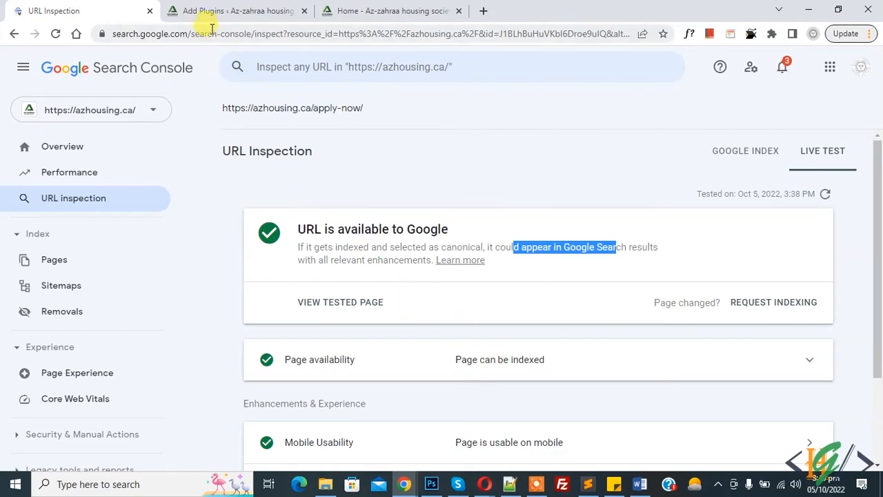
- Bring up the Apply page in the WordPress editor, checking its permalink against the inspected apply-now URL
left_click(238, 11)
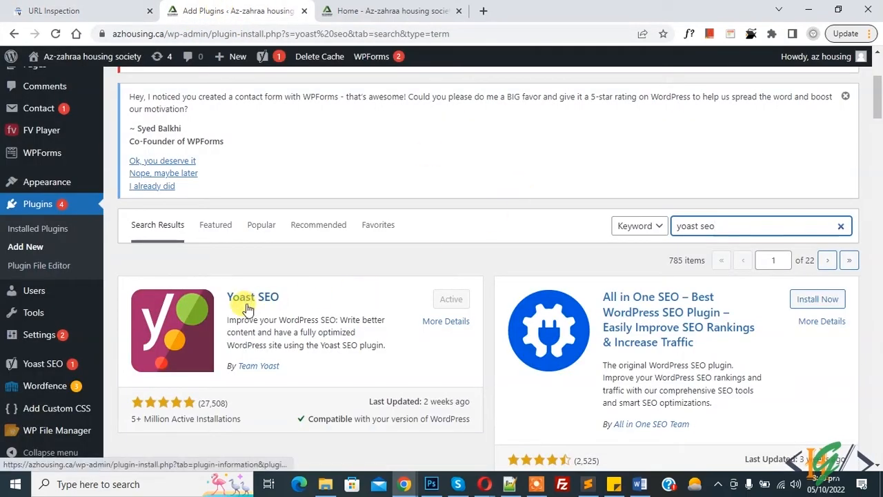
mouse_move(338, 274)
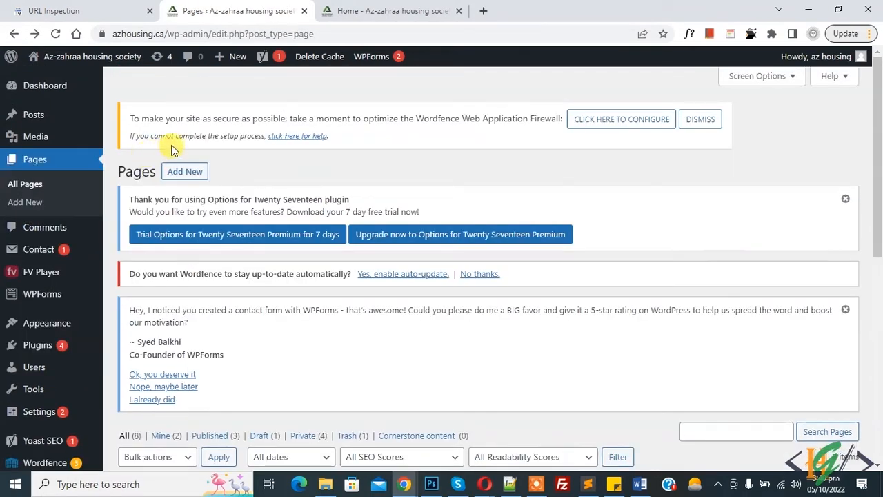
scroll("down", 3)
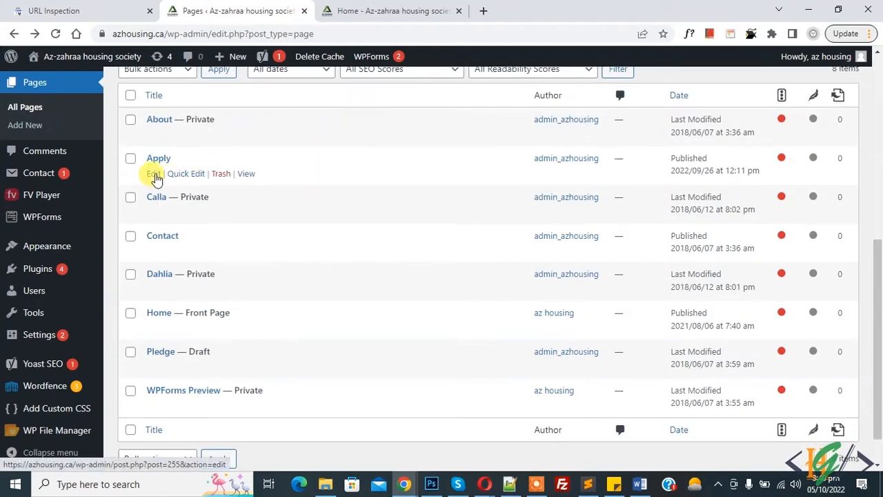
left_click(154, 174)
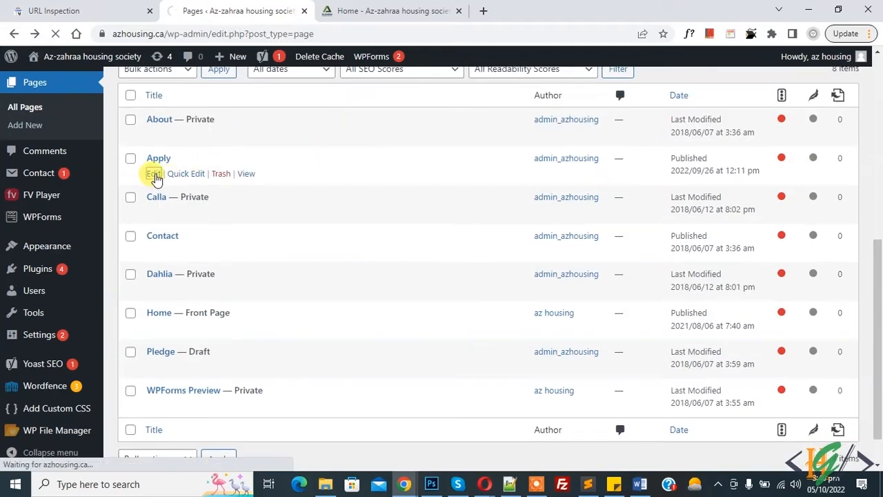
left_click(153, 174)
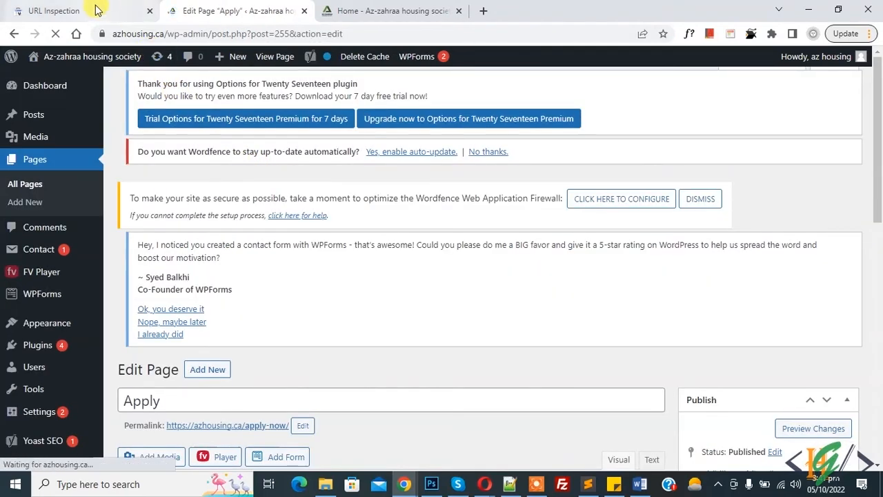
left_click(53, 11)
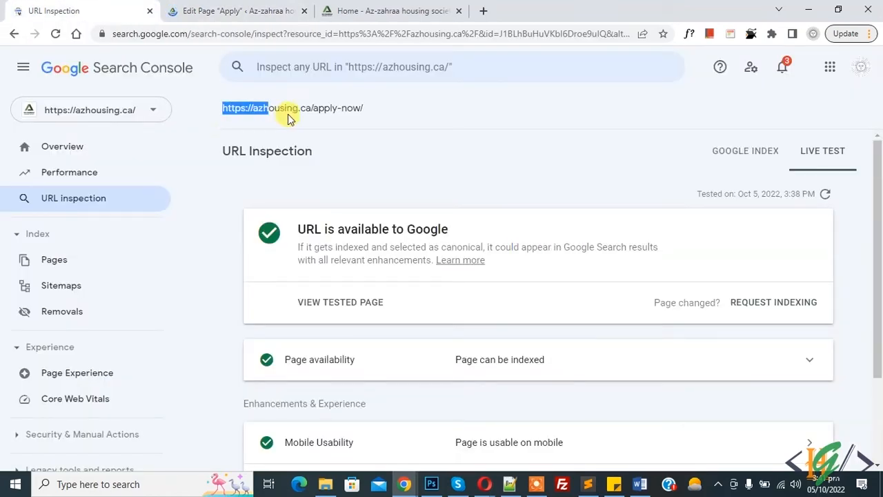
left_click(237, 11)
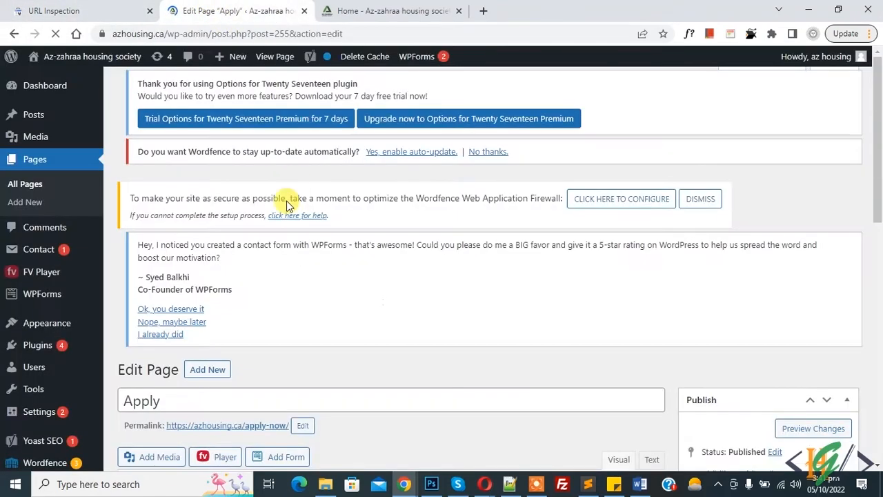
scroll("down", 3)
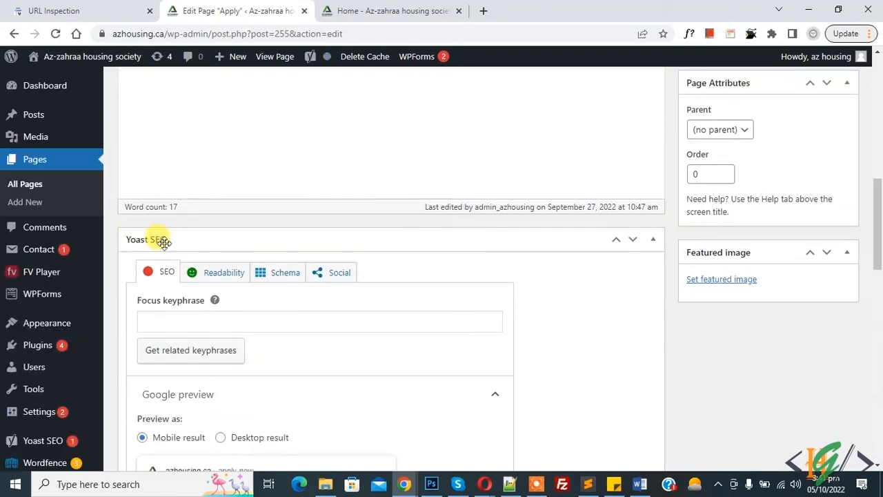
scroll("down", 3)
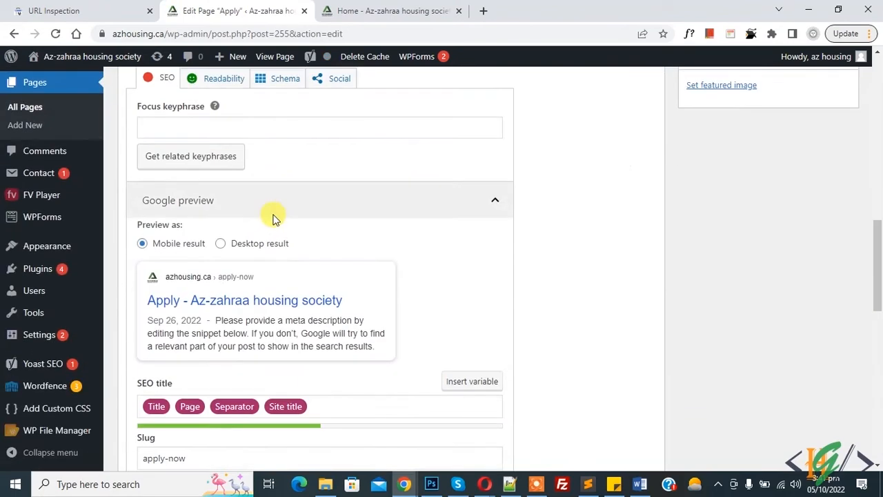
scroll("down", 3)
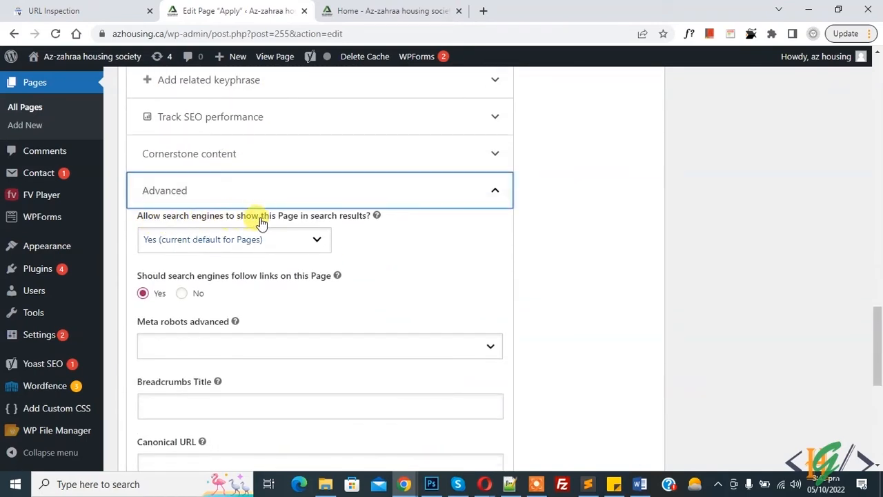
scroll("down", 3)
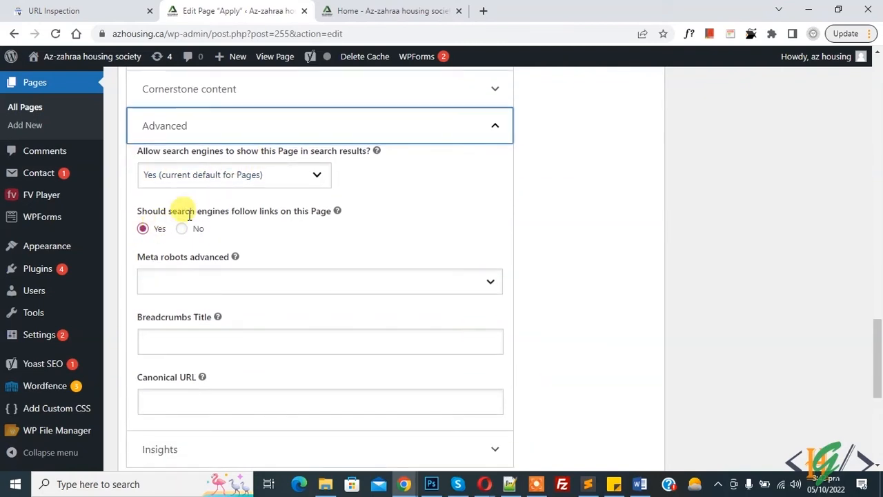
mouse_move(248, 212)
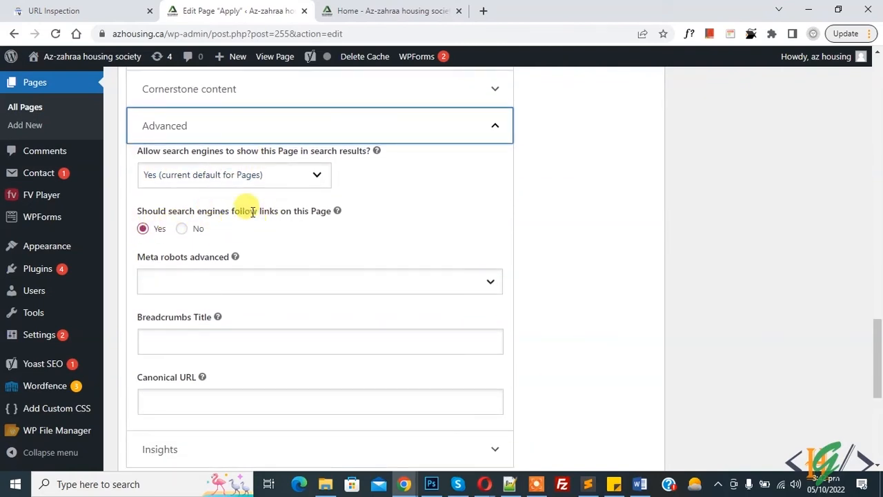
scroll("down", 3)
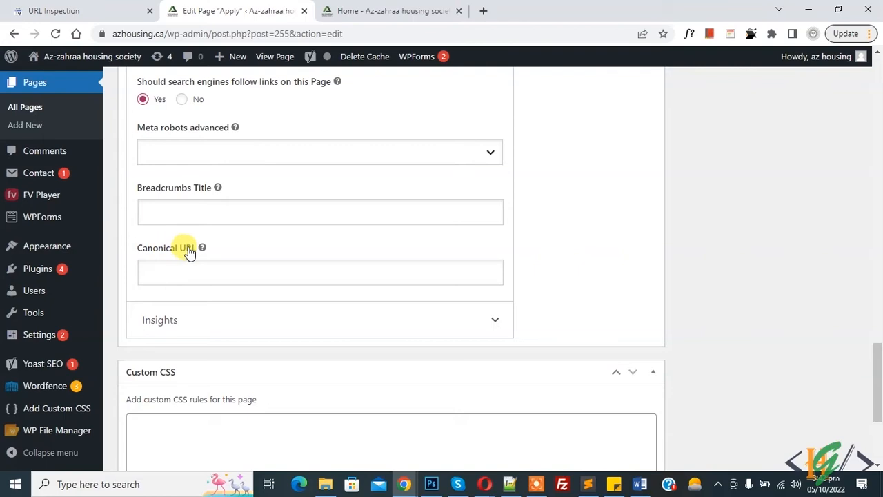
type("https://azhousing.ca/apply-now/")
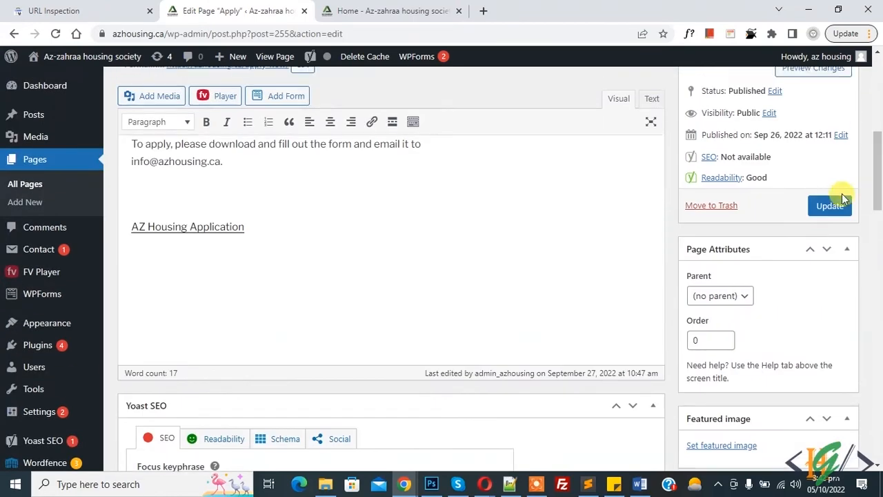
left_click(829, 206)
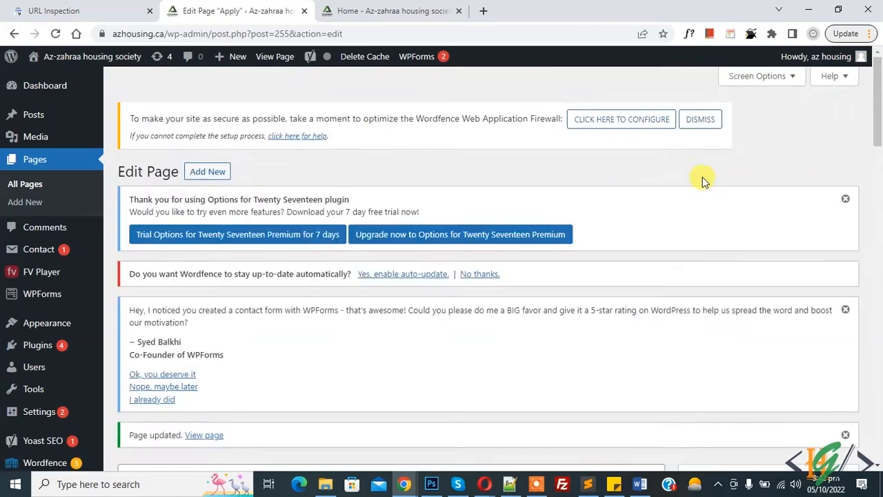
scroll("down", 3)
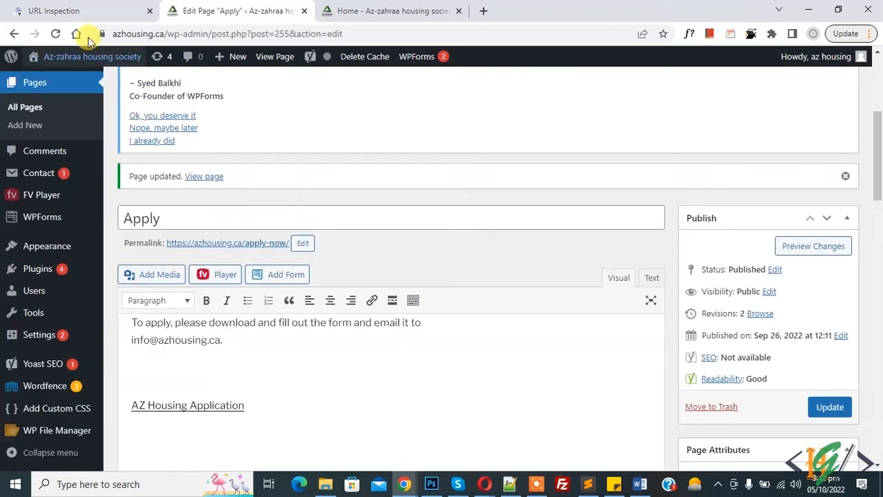
left_click(69, 11)
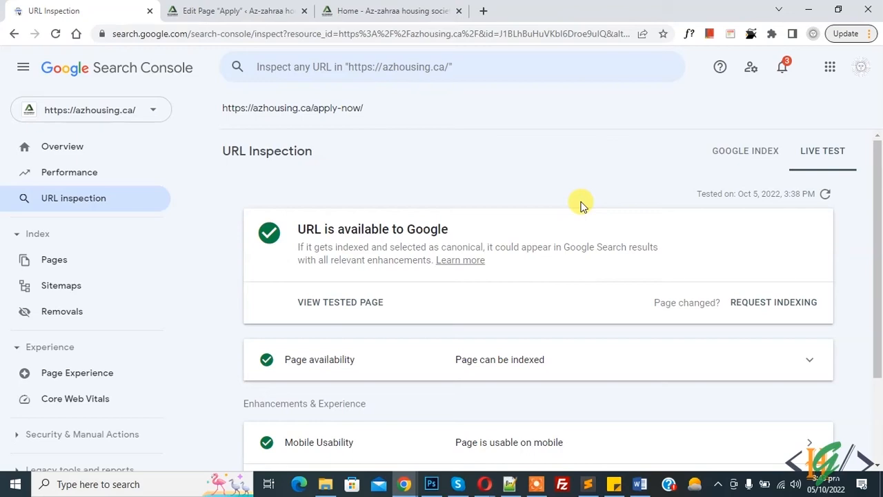
mouse_move(421, 186)
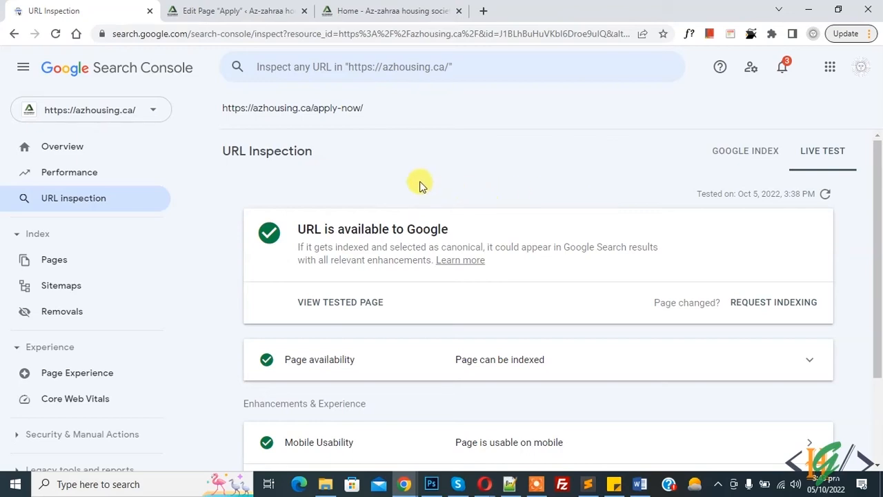
- Check the saved canonical URL in WordPress, then return to the apply-now live test result
left_click(235, 11)
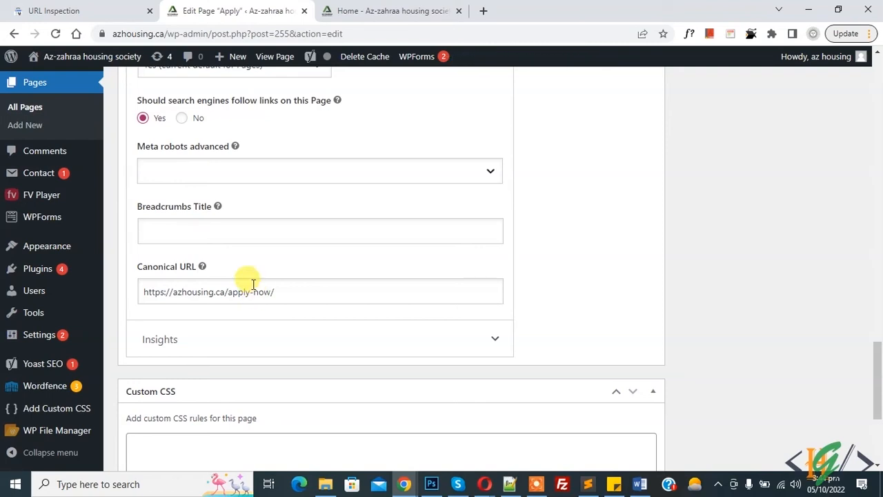
left_click(80, 11)
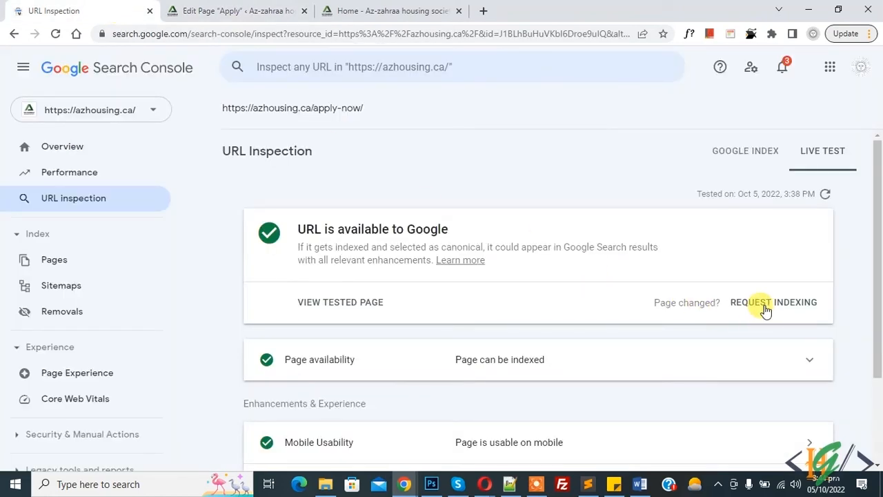
left_click(772, 302)
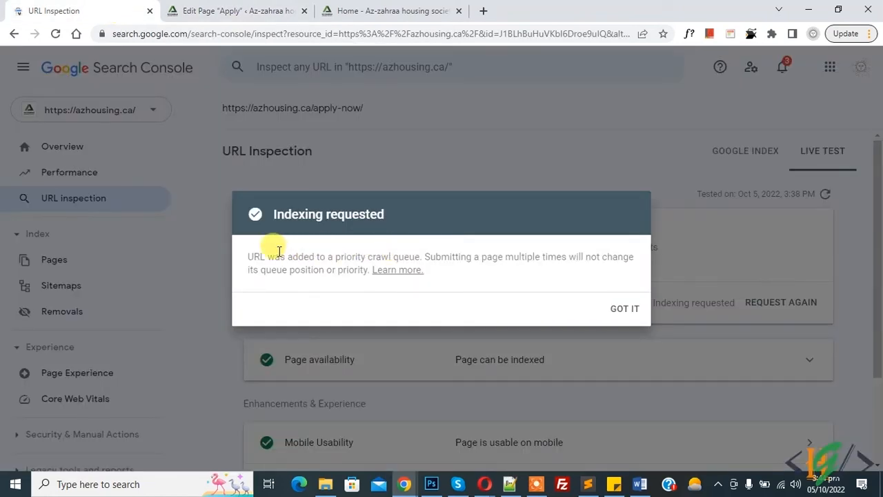
mouse_move(279, 209)
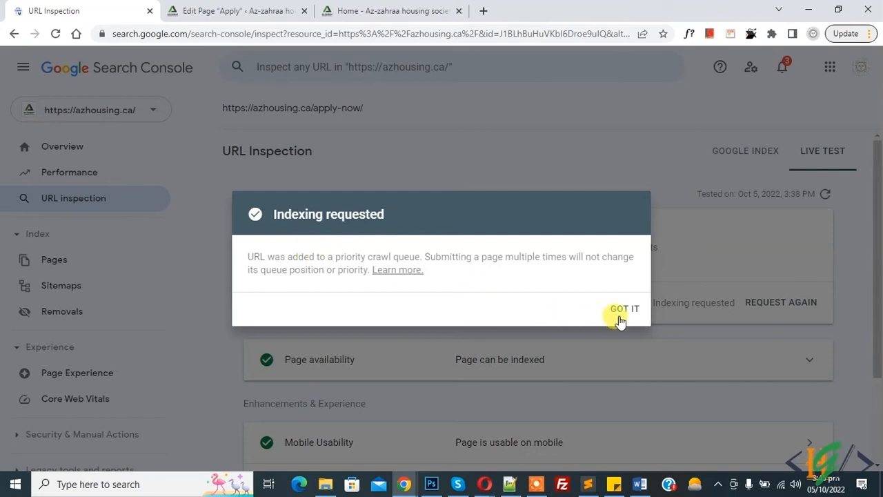
left_click(624, 309)
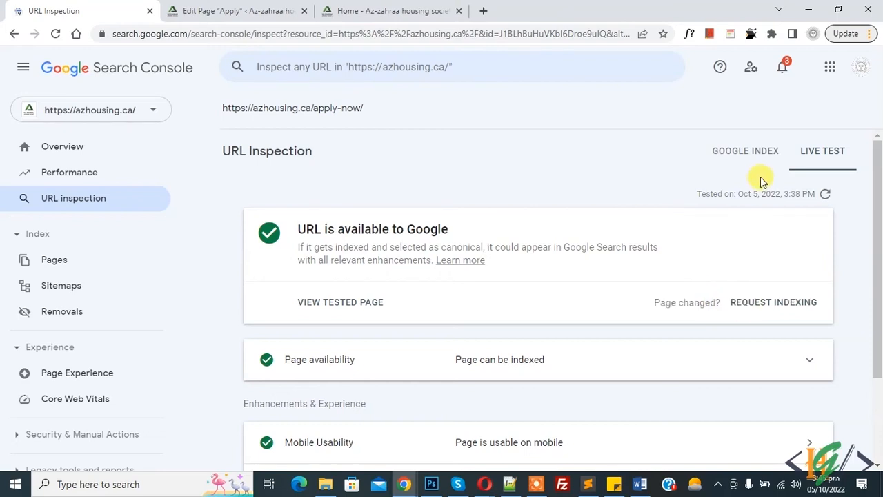
- View apply-now's Google index status as a duplicate and reopen the duplicate-canonical Page indexing report
left_click(745, 150)
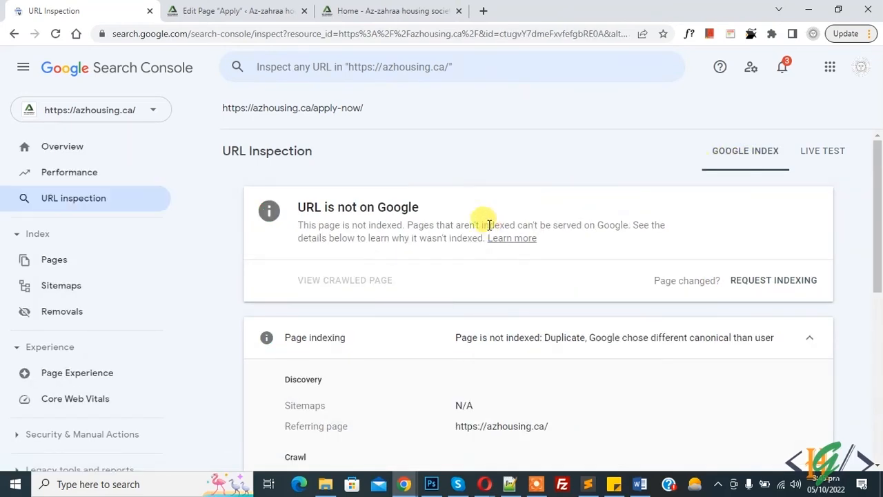
scroll("down", 3)
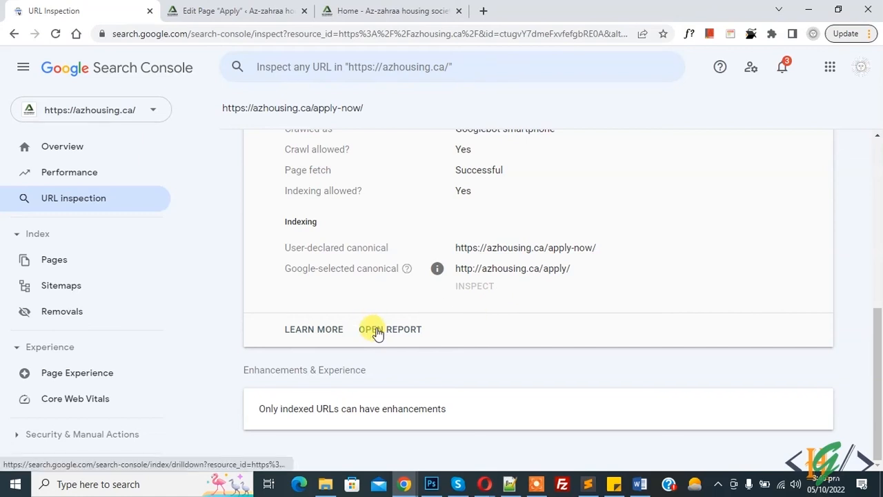
left_click(371, 329)
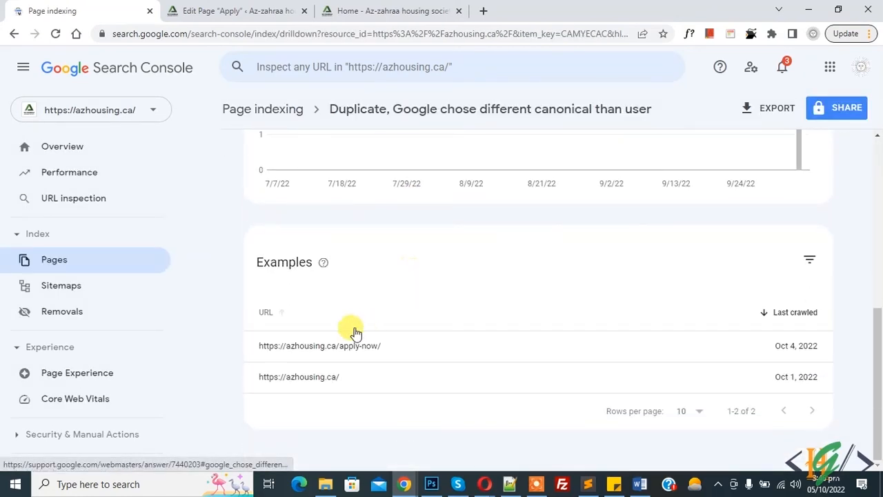
mouse_move(359, 352)
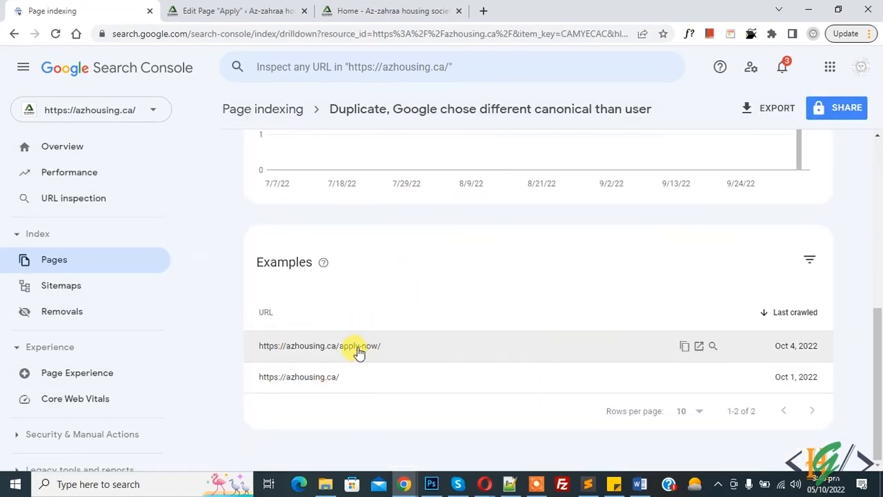
mouse_move(306, 380)
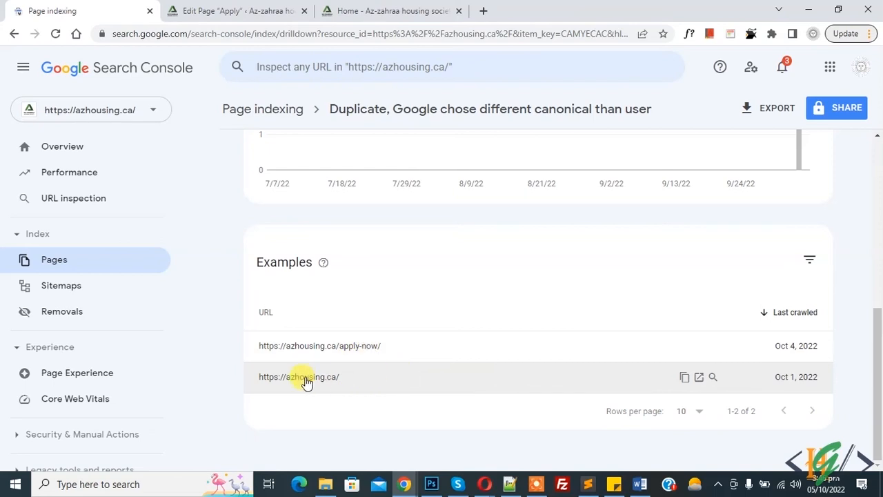
mouse_move(338, 386)
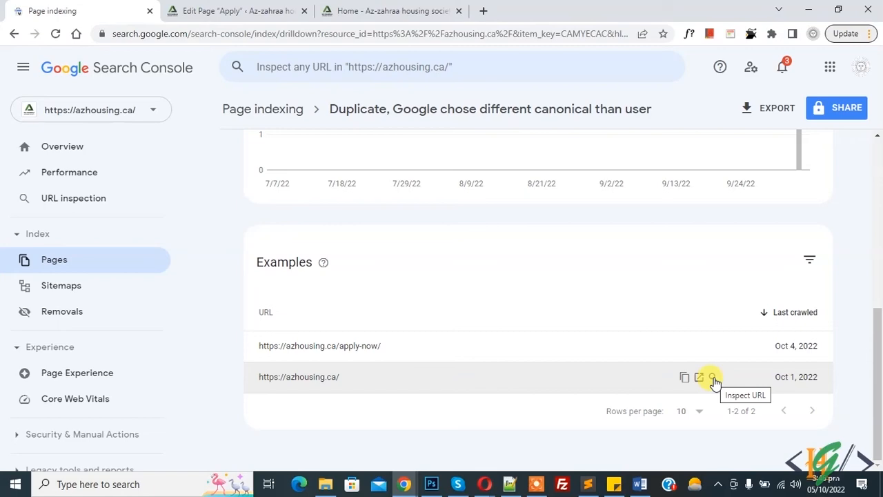
left_click(712, 377)
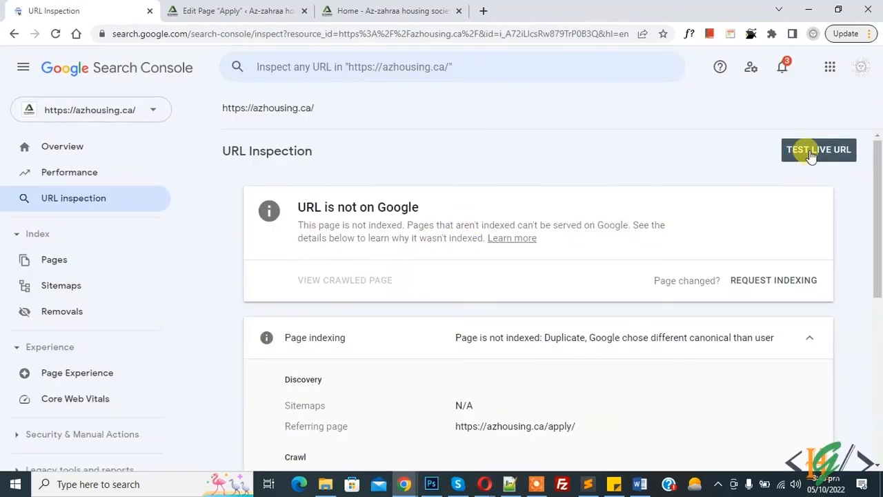
left_click(818, 149)
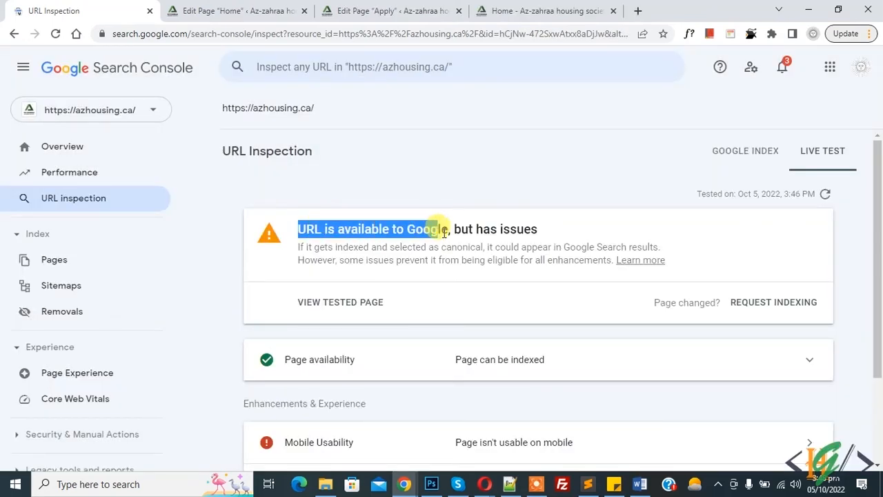
scroll("down", 3)
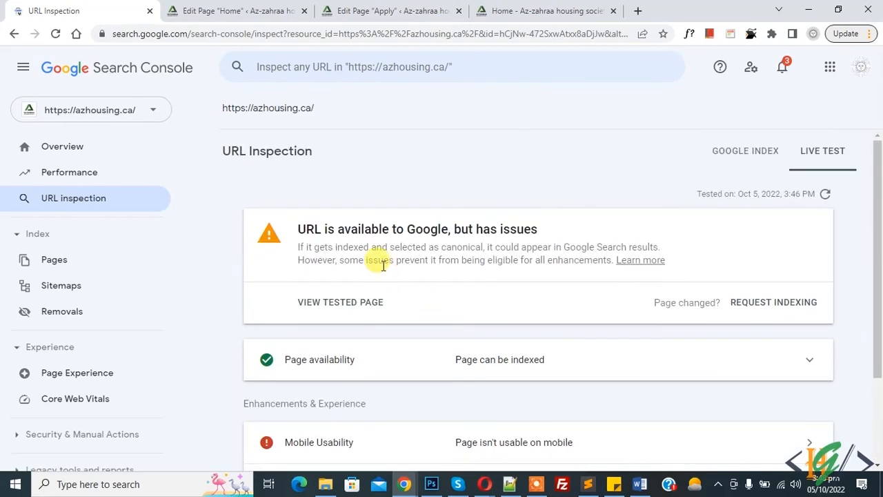
left_click(235, 11)
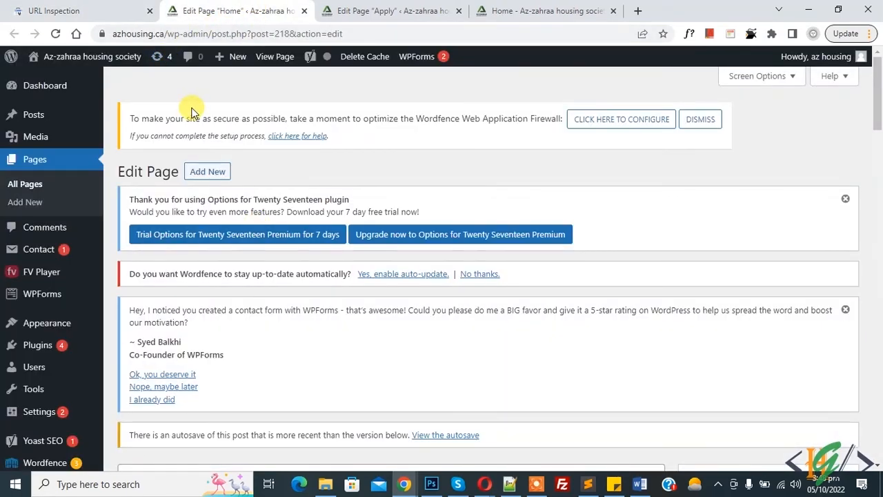
scroll("down", 3)
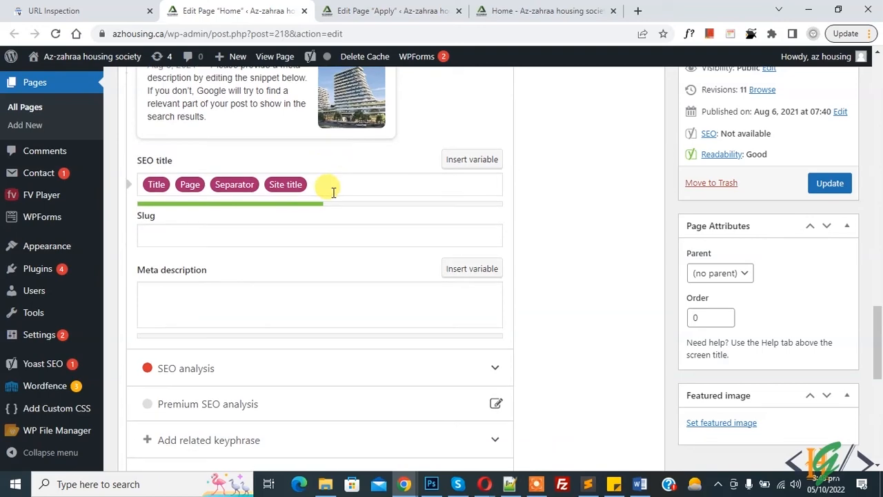
left_click(237, 254)
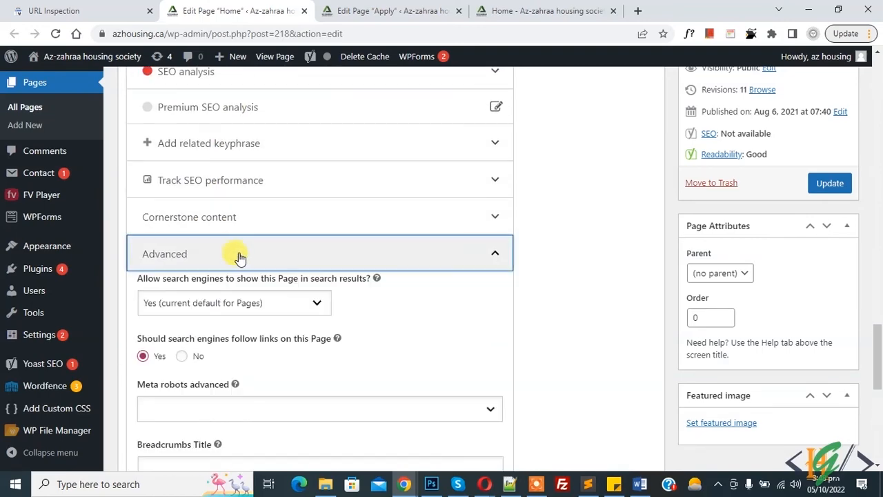
scroll("down", 3)
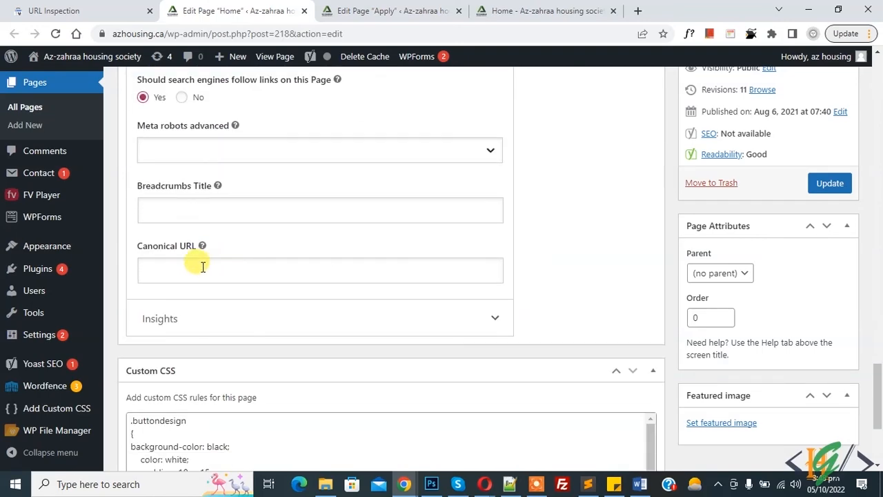
type("https://azhousing.ca/")
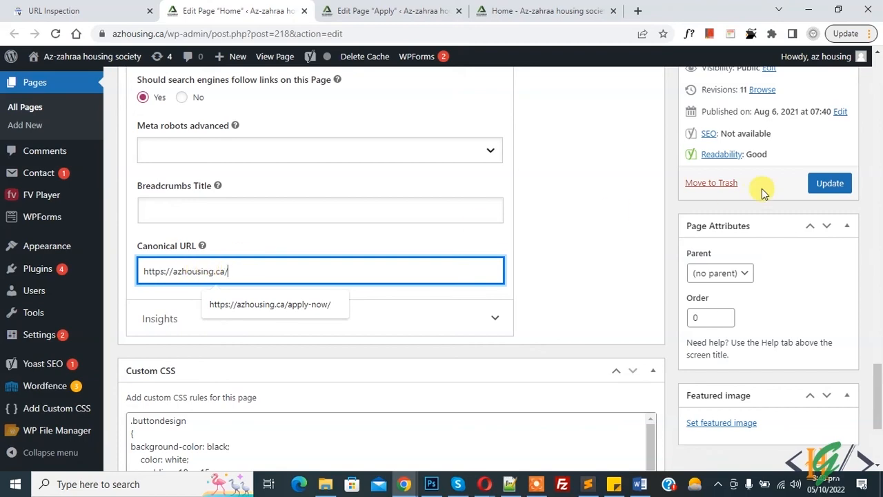
left_click(829, 182)
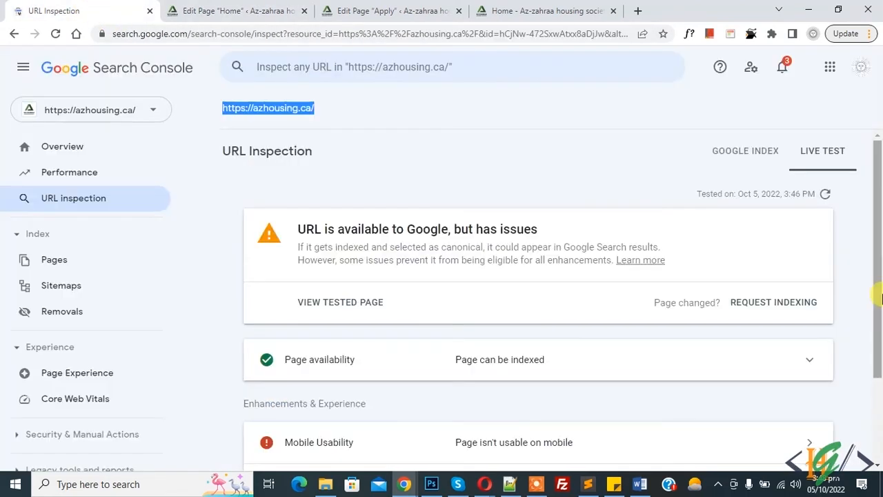
left_click(772, 302)
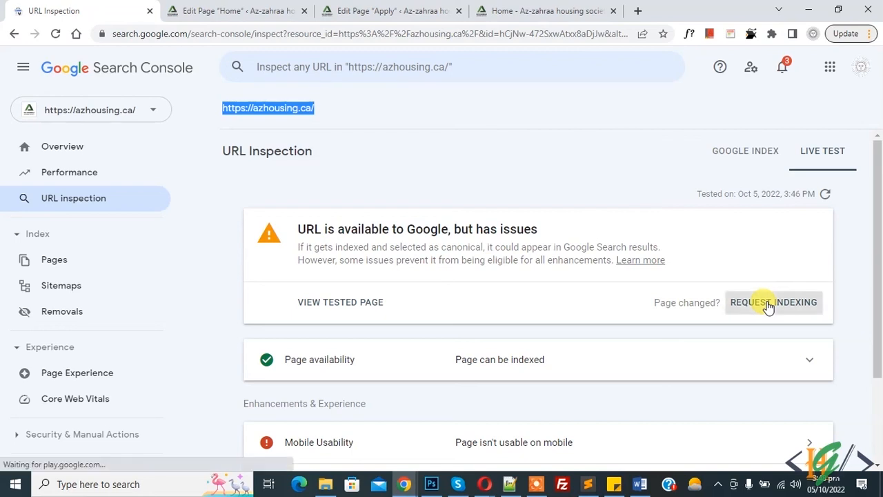
left_click(773, 302)
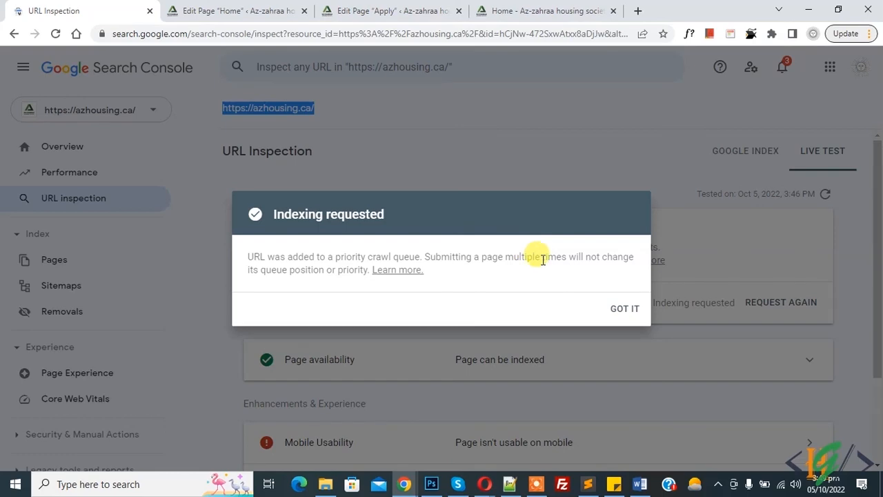
mouse_move(462, 251)
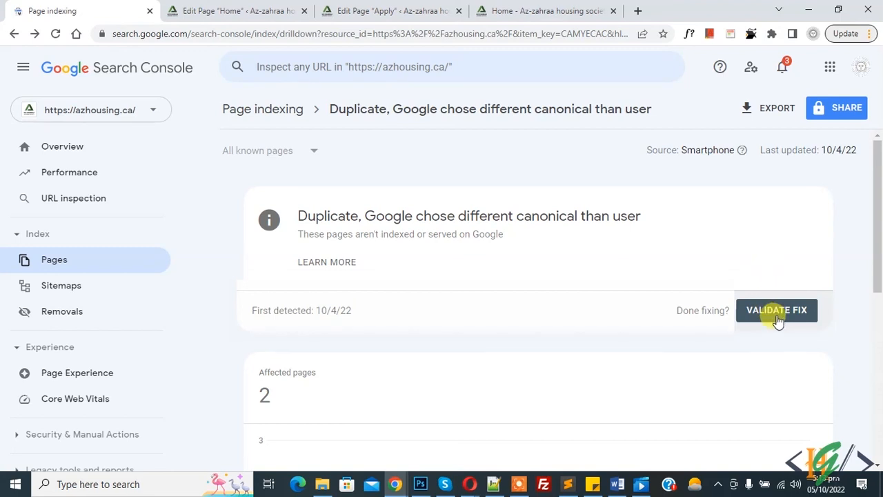
- Start Validate Fix on the duplicate-canonical issue and view details with both example URLs pending
left_click(776, 309)
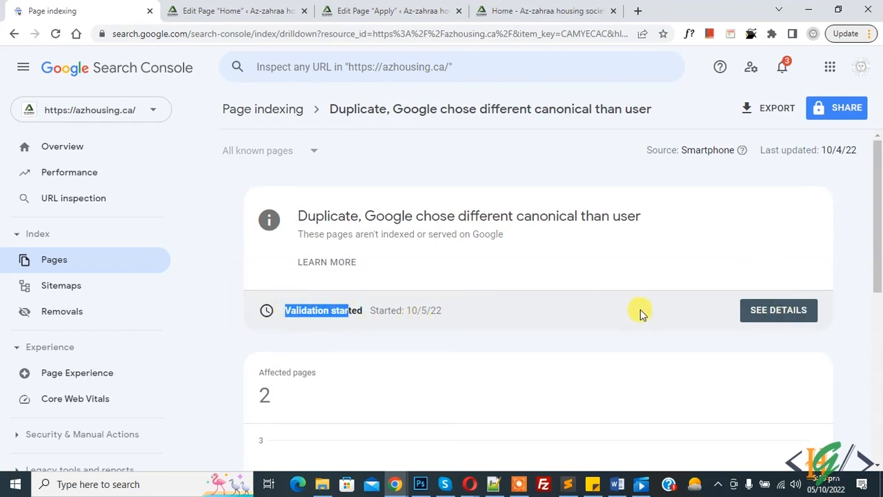
left_click(778, 310)
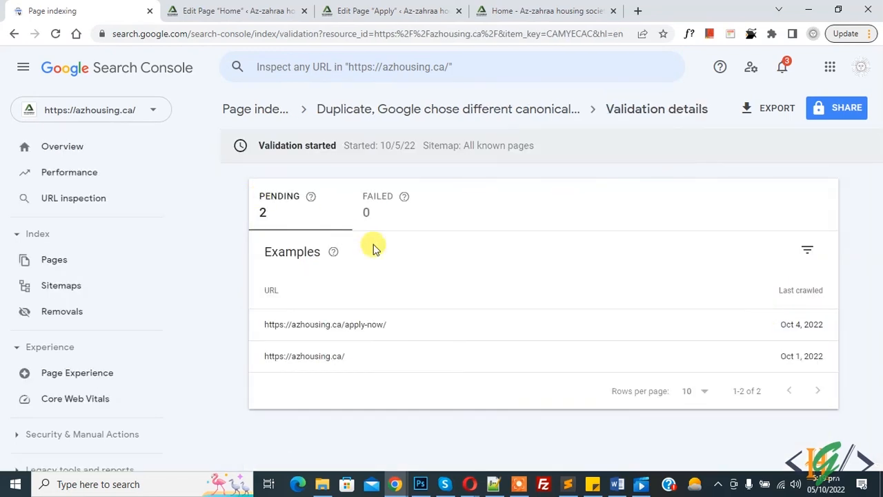
mouse_move(462, 337)
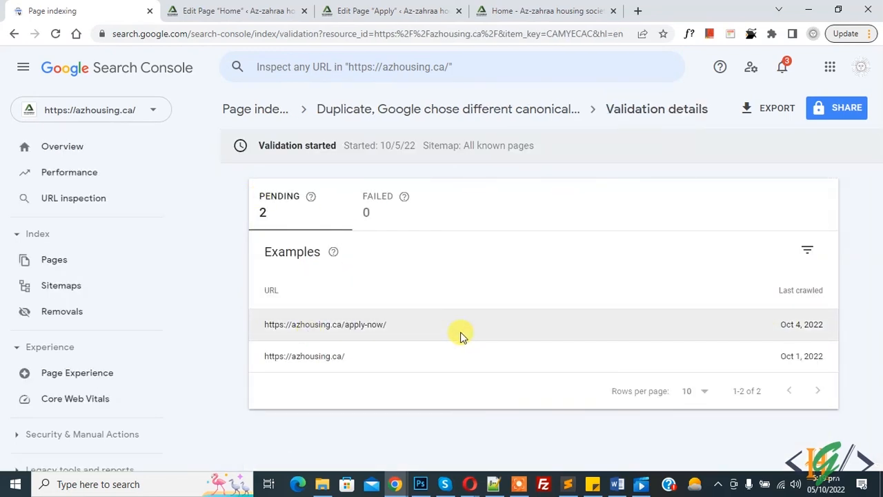